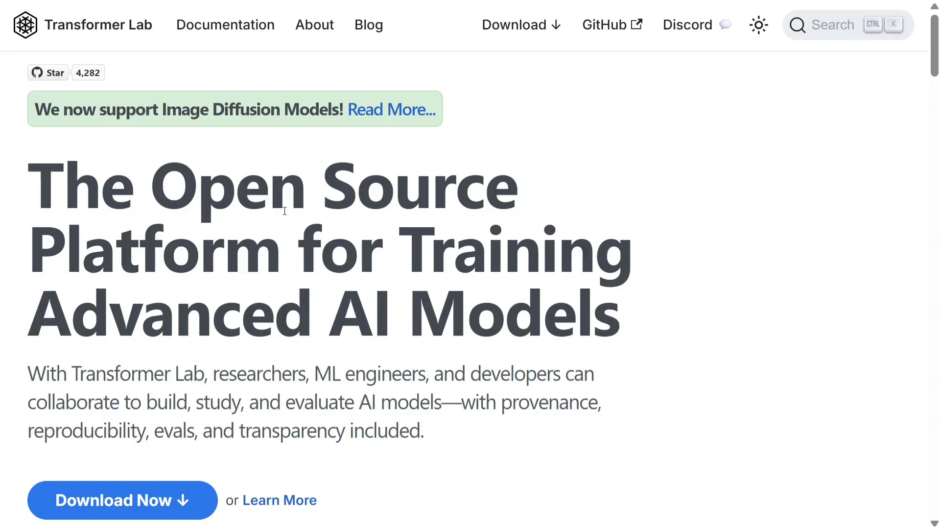
mouse_move(59, 365)
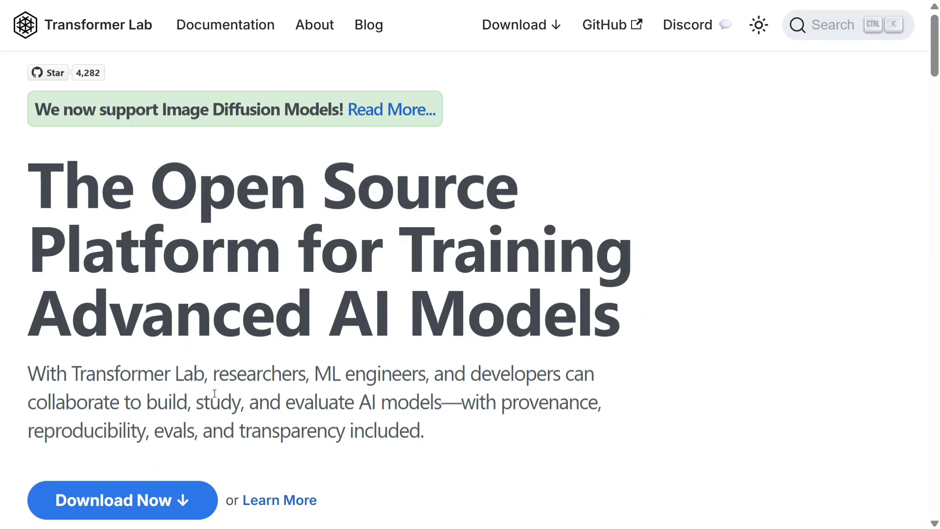
mouse_move(124, 412)
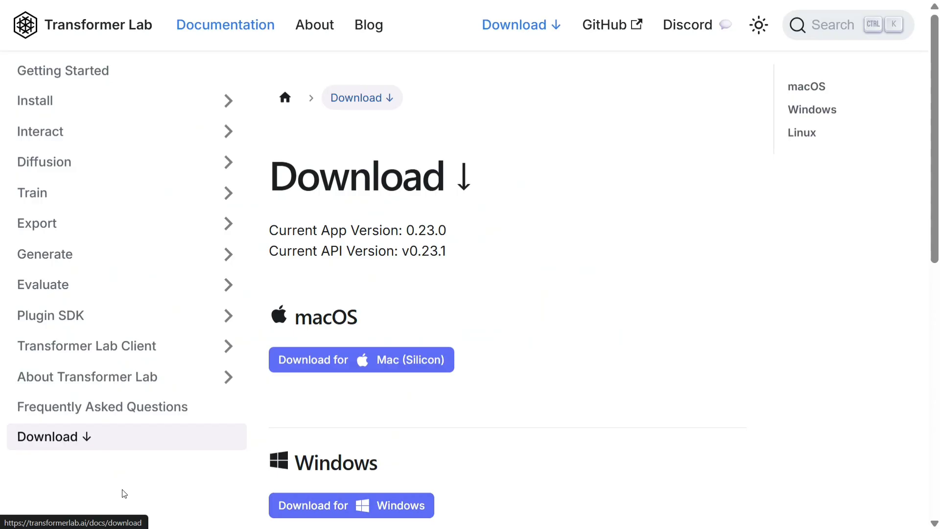
scroll(down, 3)
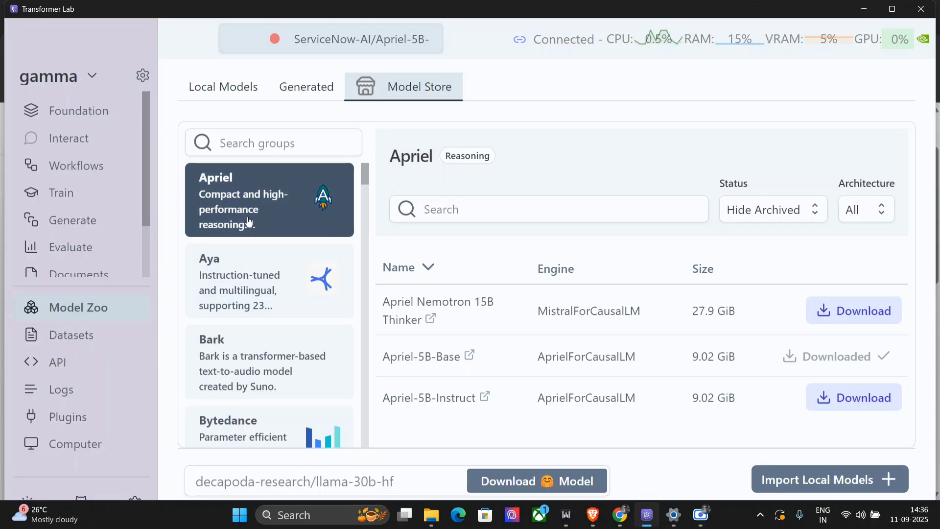
- Browse the Model Store groups and Generated models, then show the Apriel-5B-Base foundation details
scroll(down, 3)
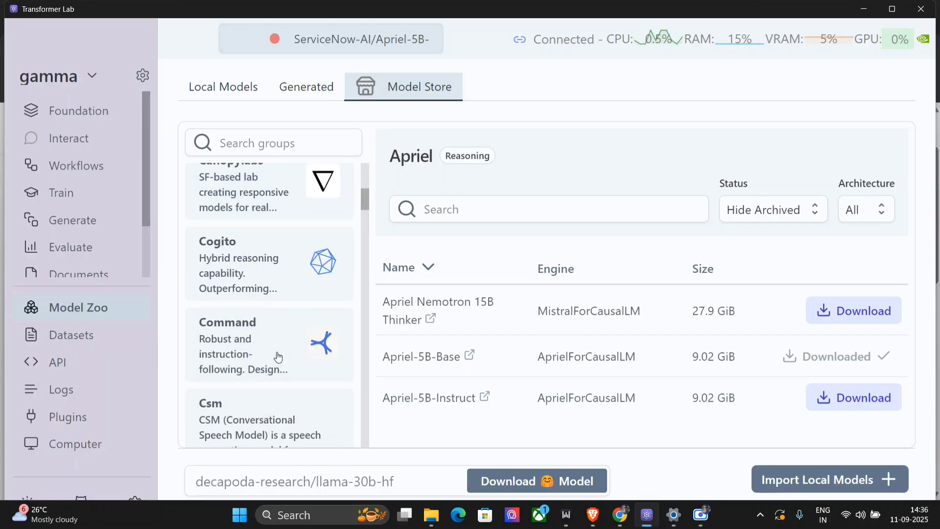
scroll(down, 3)
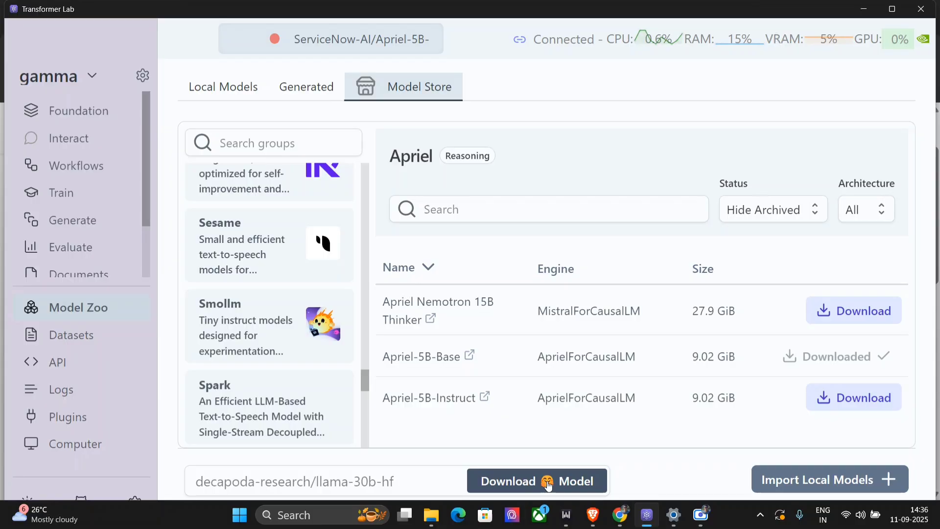
mouse_move(796, 252)
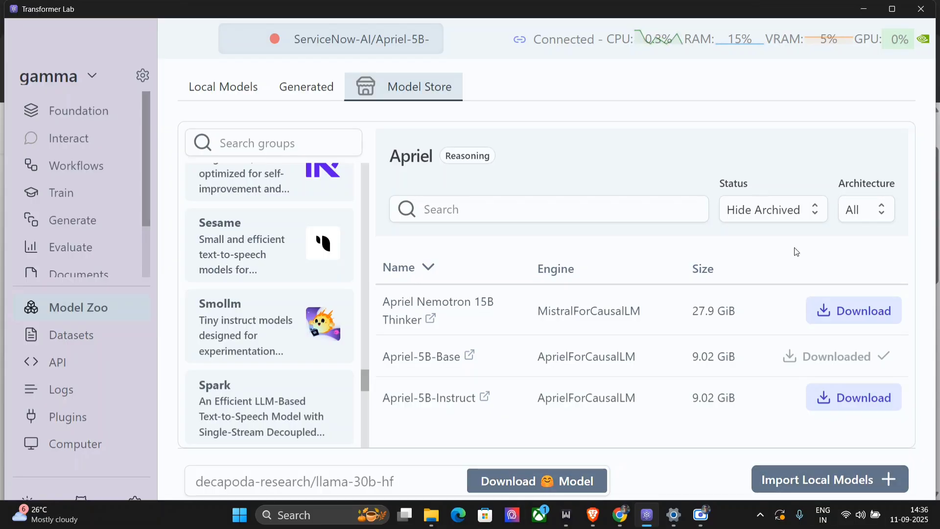
click(305, 86)
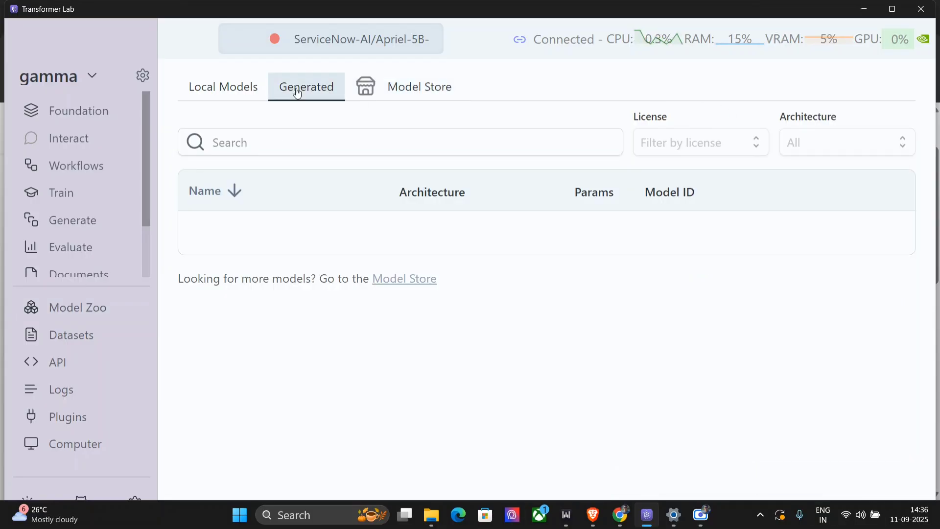
click(223, 87)
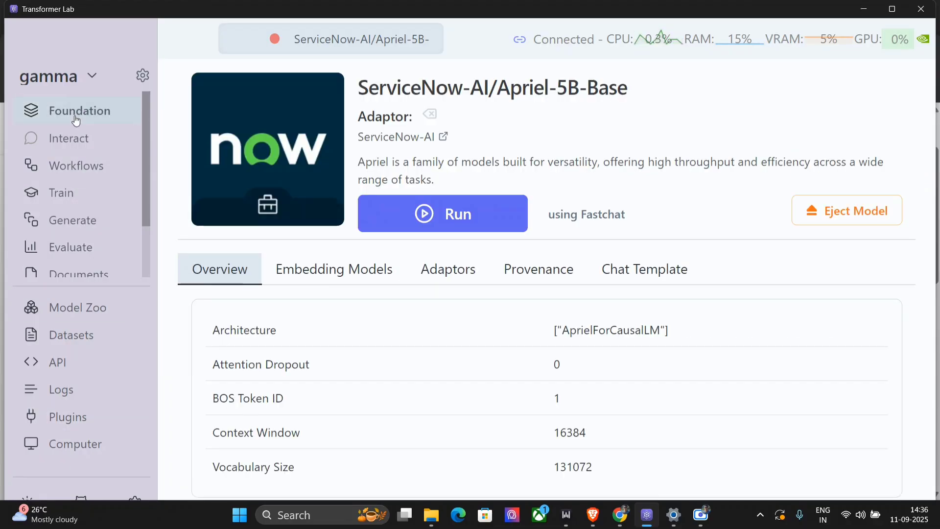
mouse_move(457, 215)
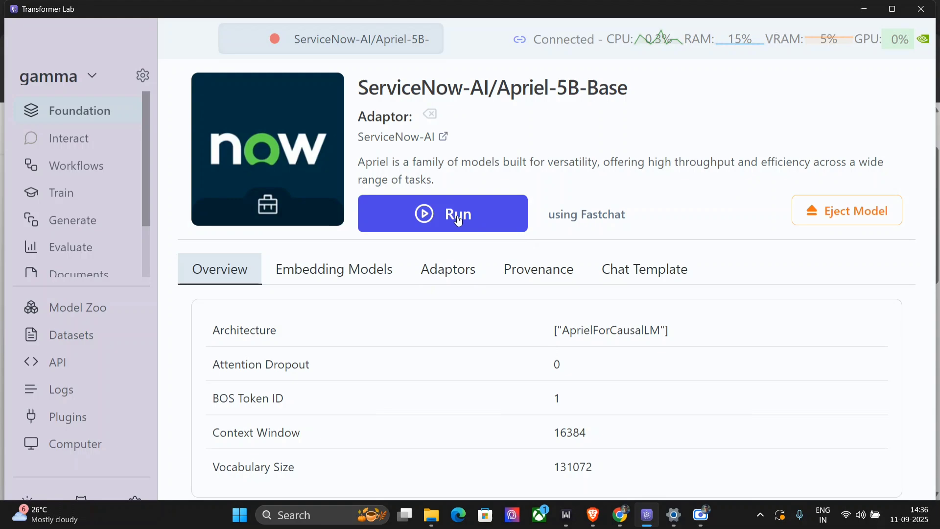
mouse_move(438, 211)
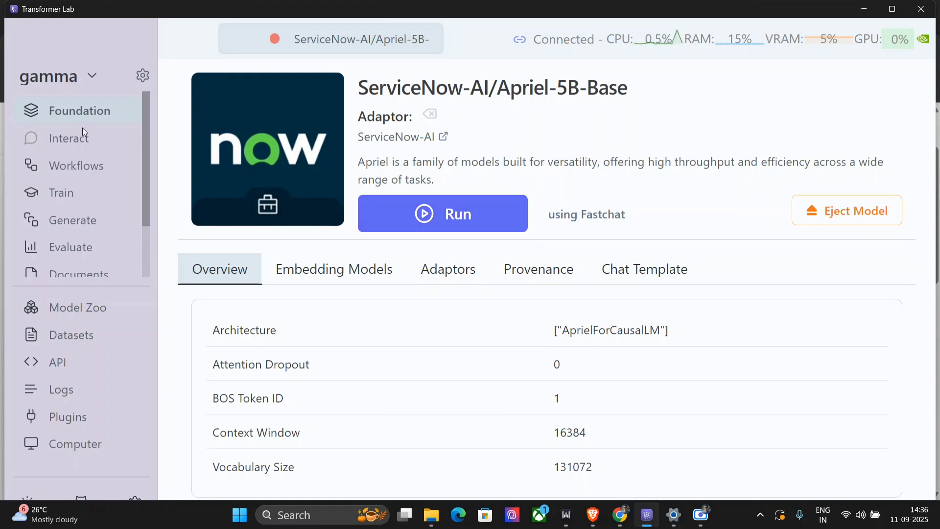
- Go to the Workflows section, bringing up the New Workflow dialog
click(78, 166)
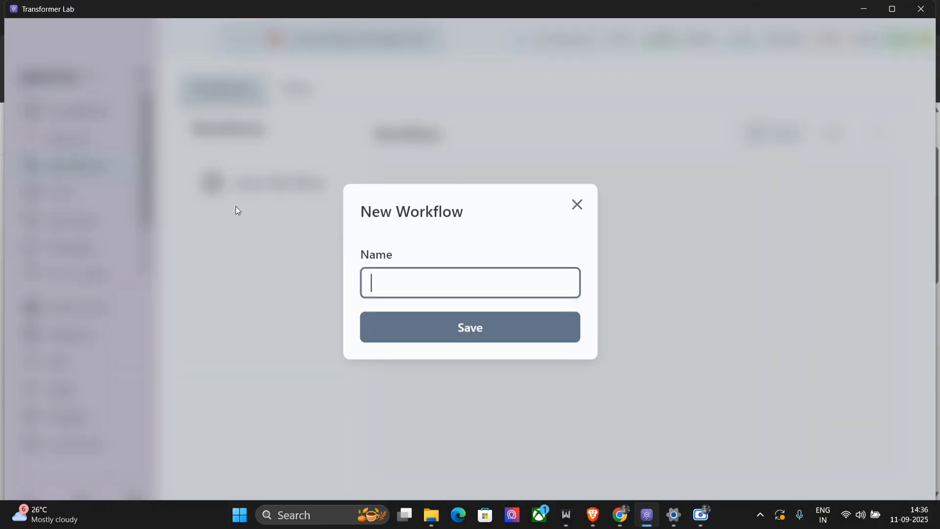
- Save a new workflow named 'test', then move to the Train section
text(t)
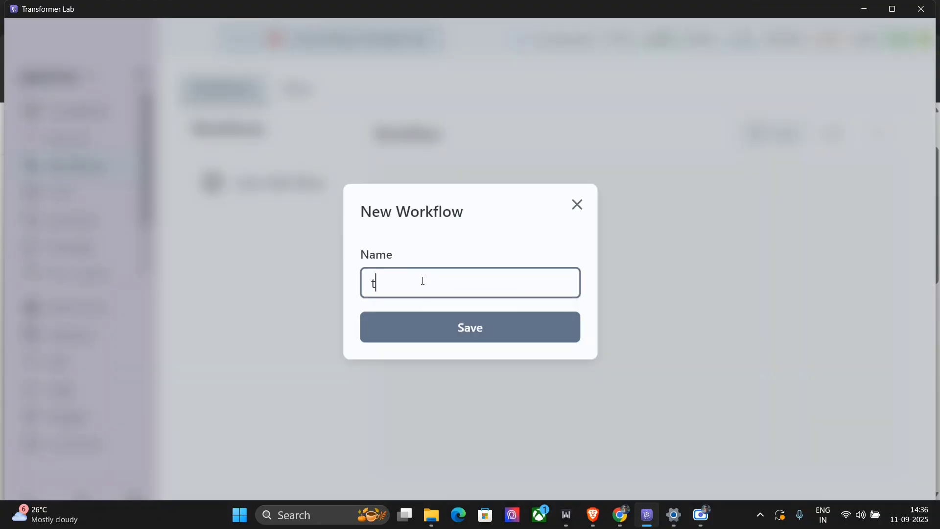
text(est)
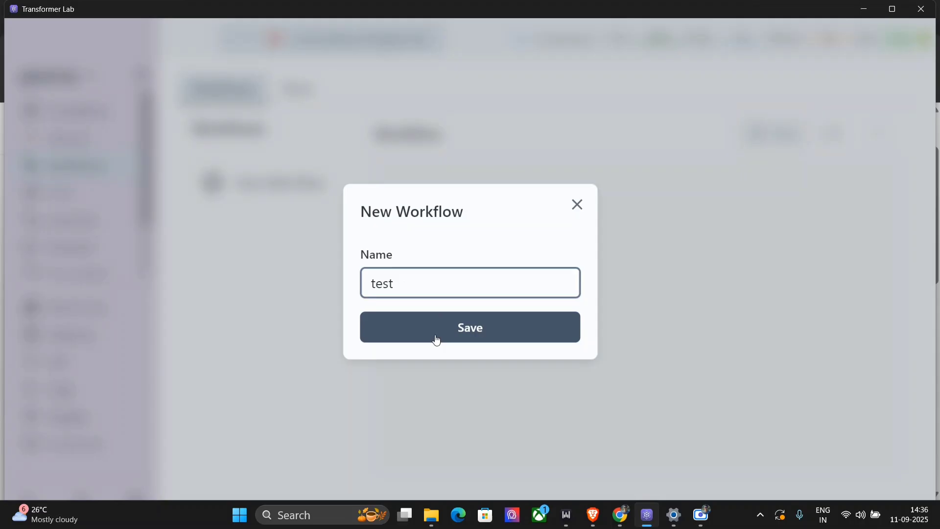
click(469, 327)
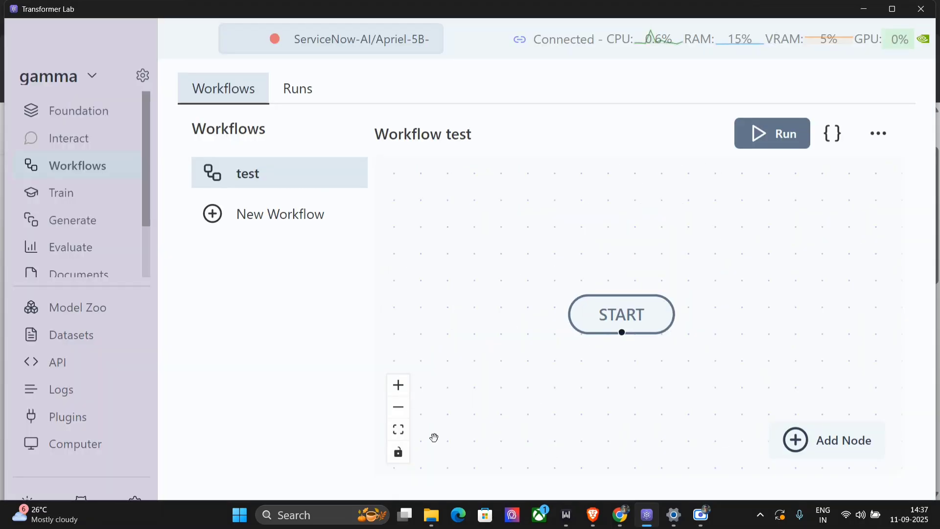
mouse_move(635, 349)
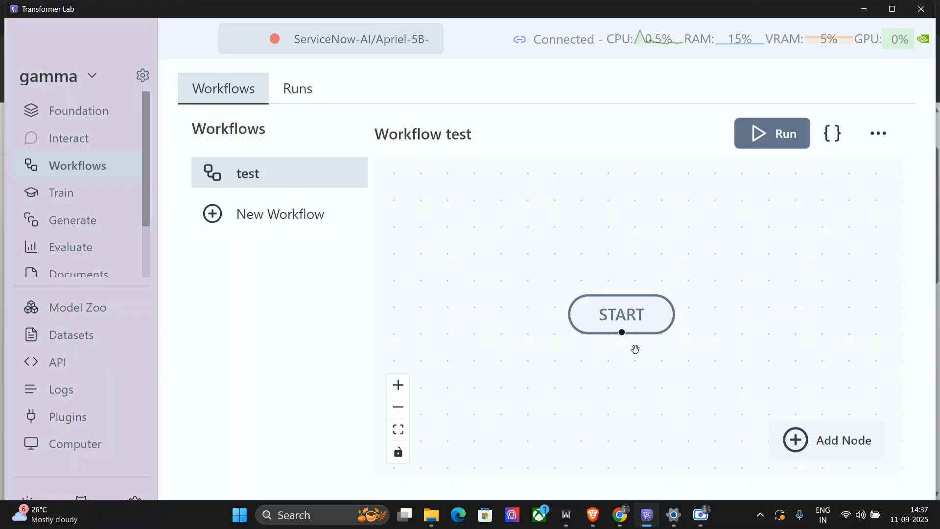
click(59, 193)
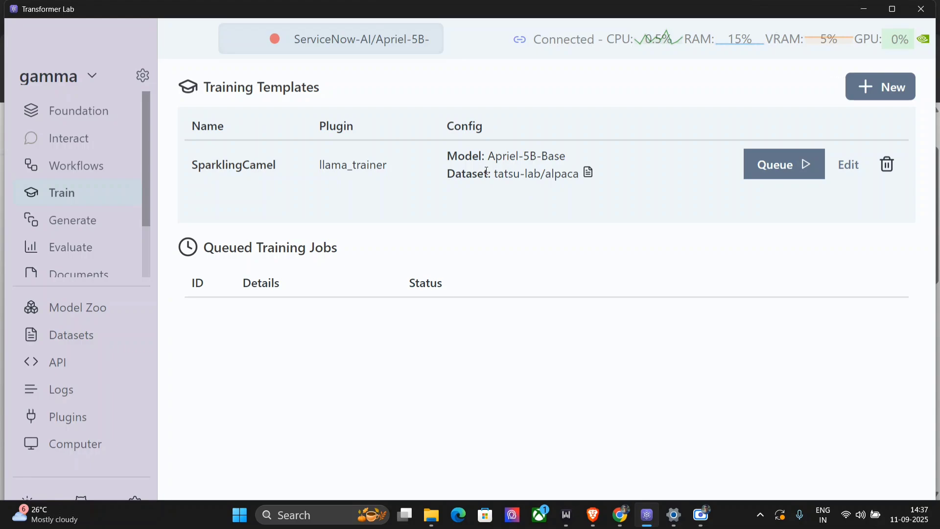
mouse_move(76, 307)
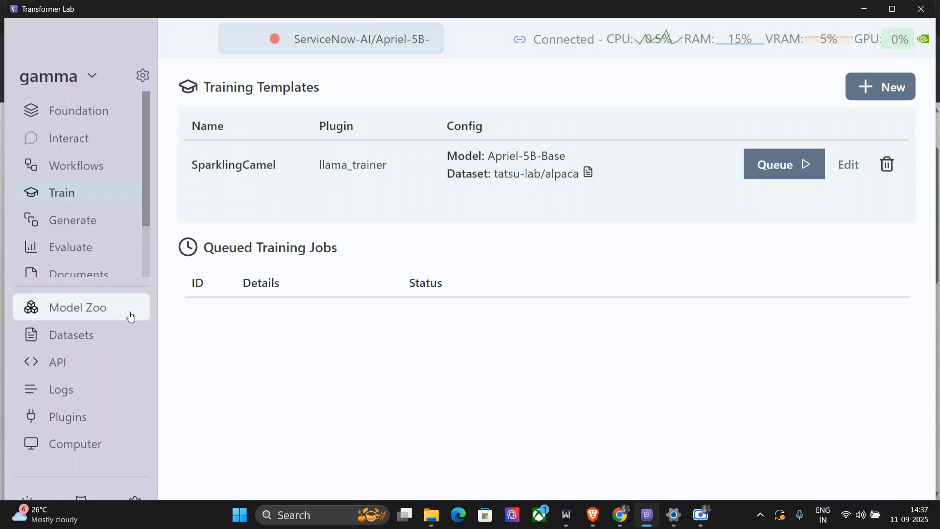
- Go to the Datasets section listing the local tatsu-lab/alpaca dataset
click(72, 335)
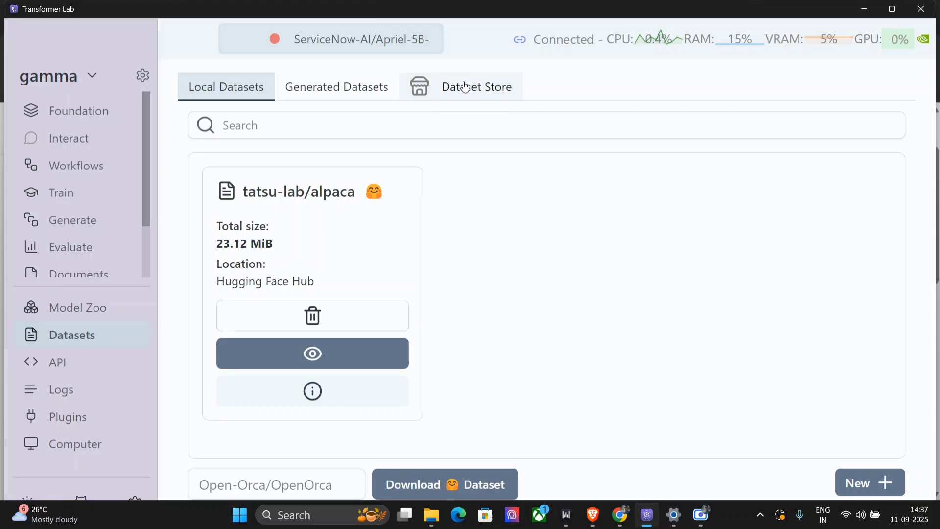
- Browse the Dataset Store cards, including Nectar, OpenHermes and MetaMathQA
click(460, 86)
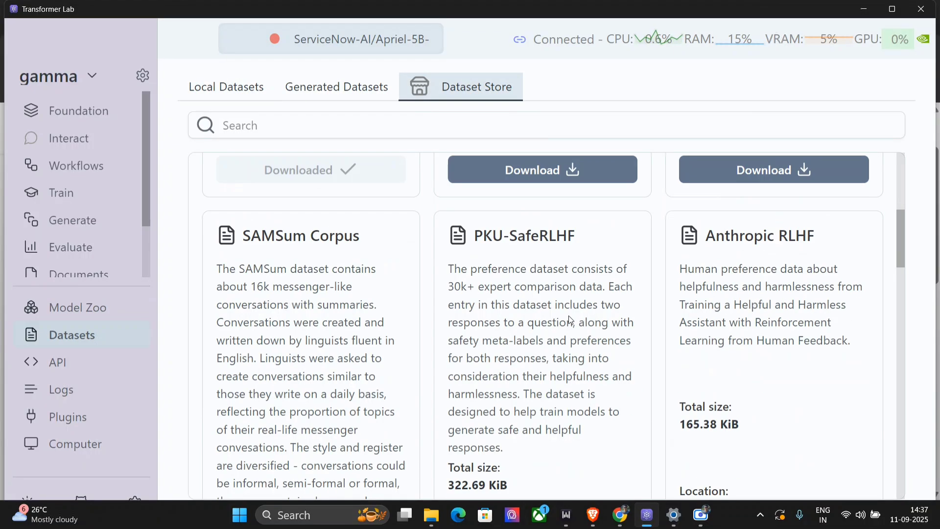
scroll(down, 3)
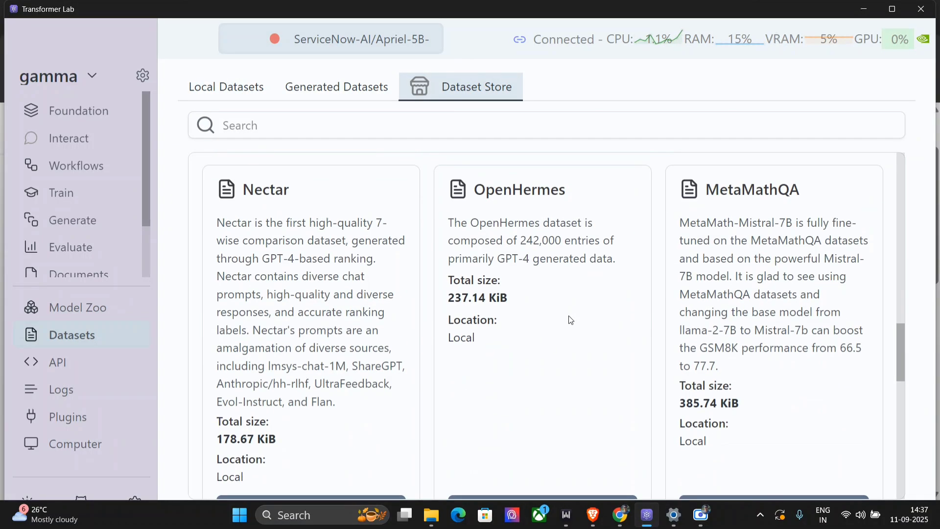
scroll(down, 3)
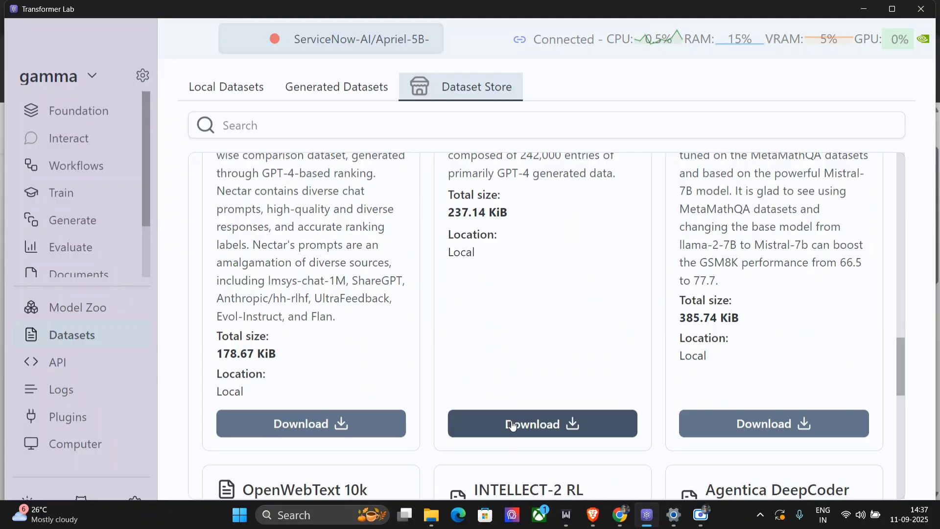
scroll(down, 3)
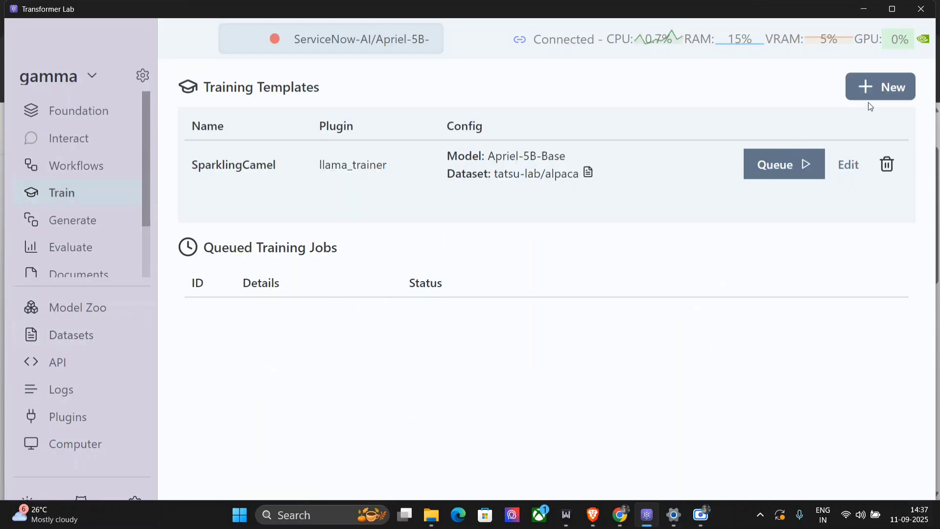
- Start an LLM LoRA Trainer template on tatsu-lab/alpaca and review its Name, Data Template and Plugin Config
click(880, 86)
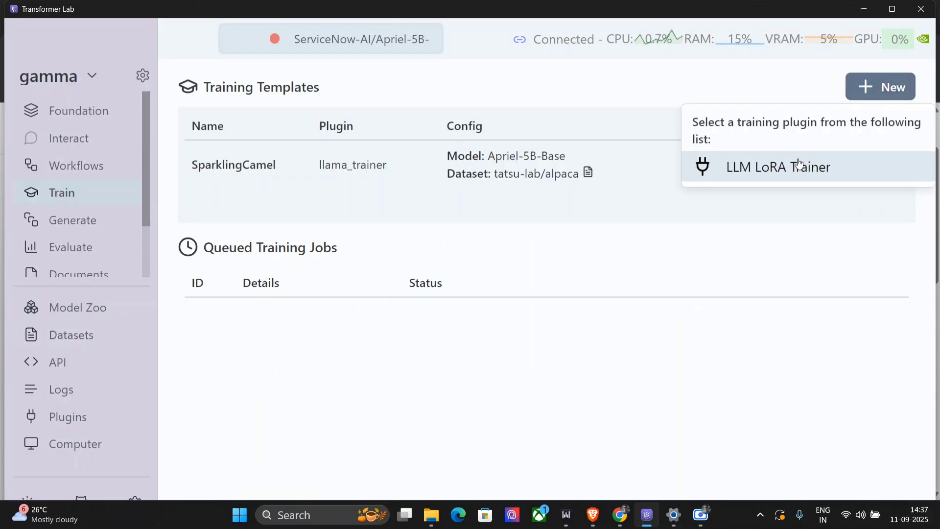
click(777, 167)
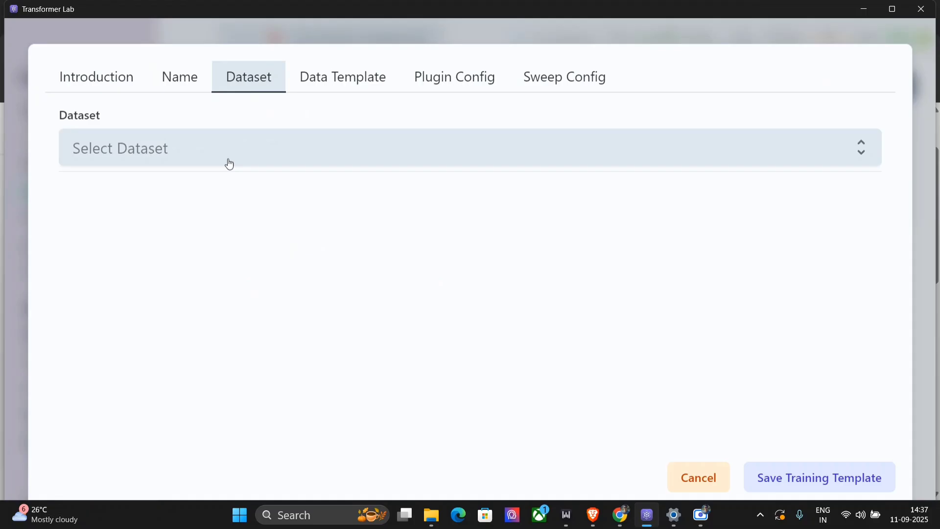
click(240, 148)
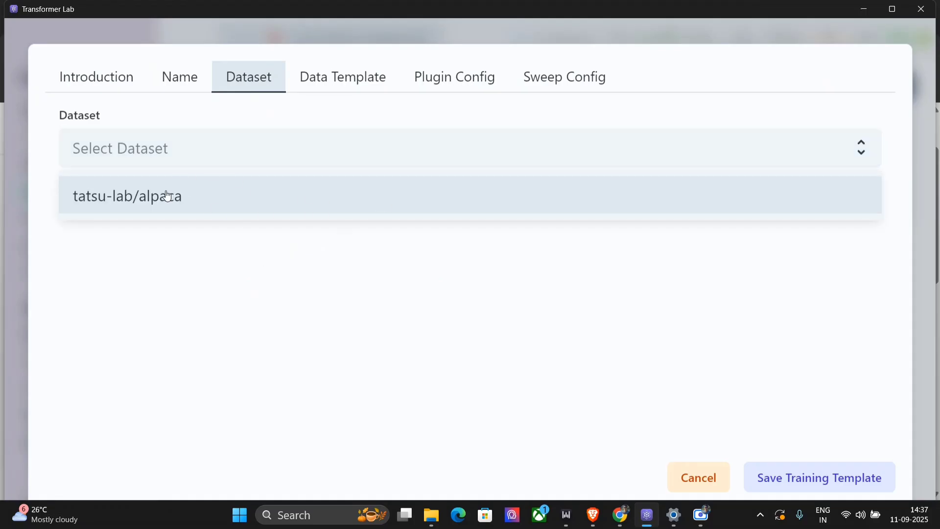
click(127, 196)
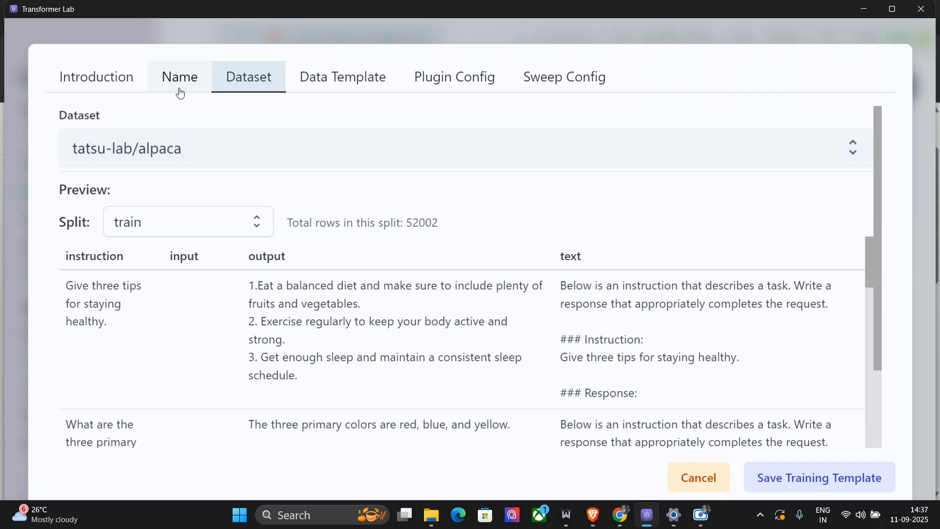
click(179, 76)
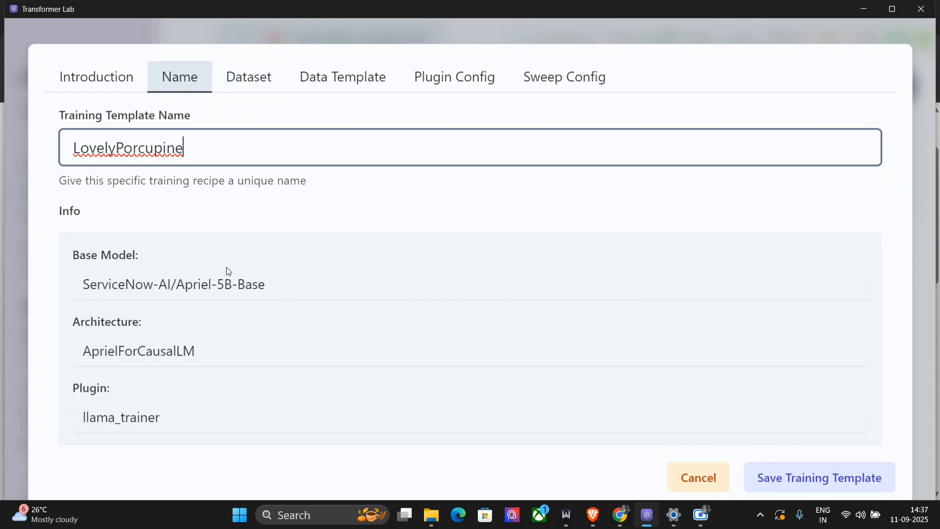
click(343, 76)
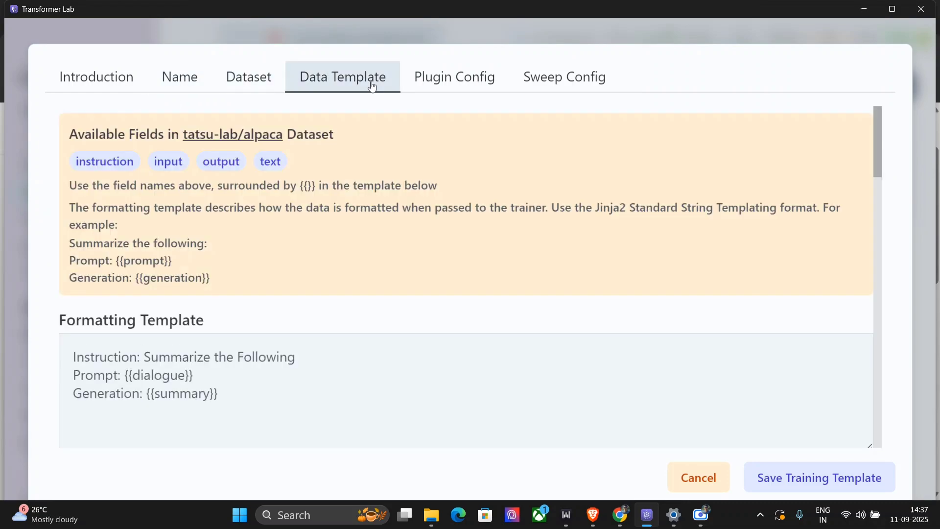
click(454, 77)
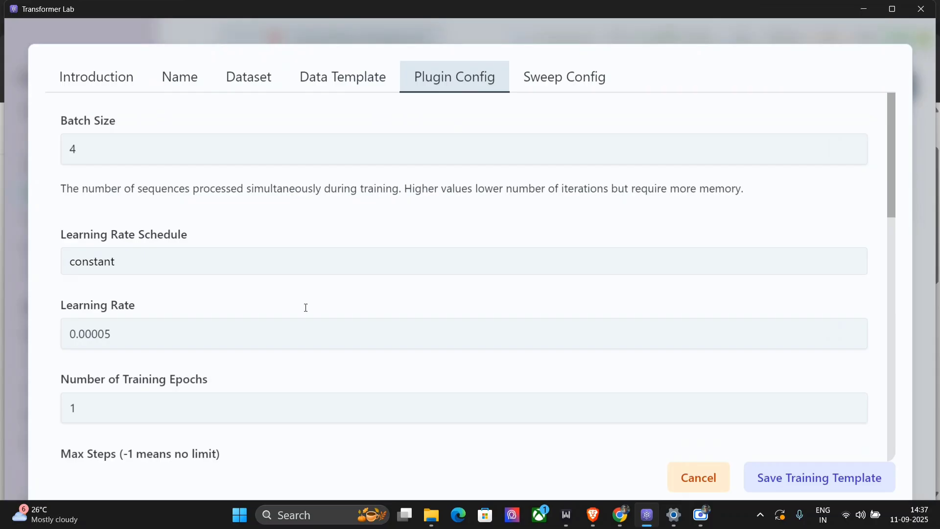
mouse_move(799, 126)
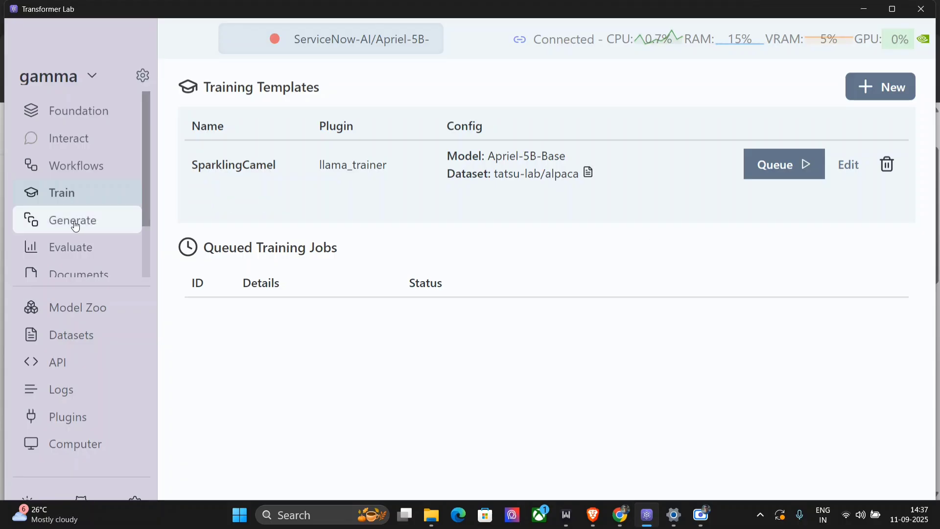
- Tour Generate, Evaluate (with Add Task), Documents and Export, ending in the Model Store
click(75, 220)
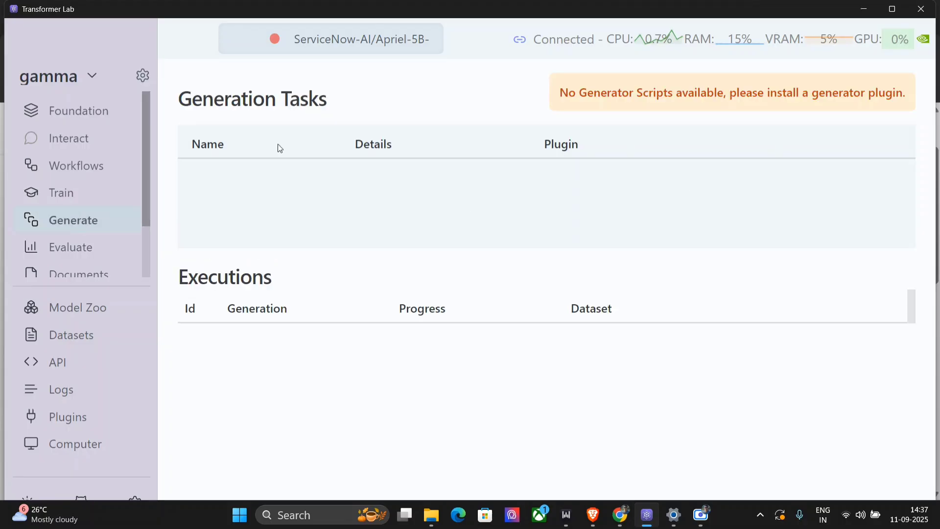
click(72, 247)
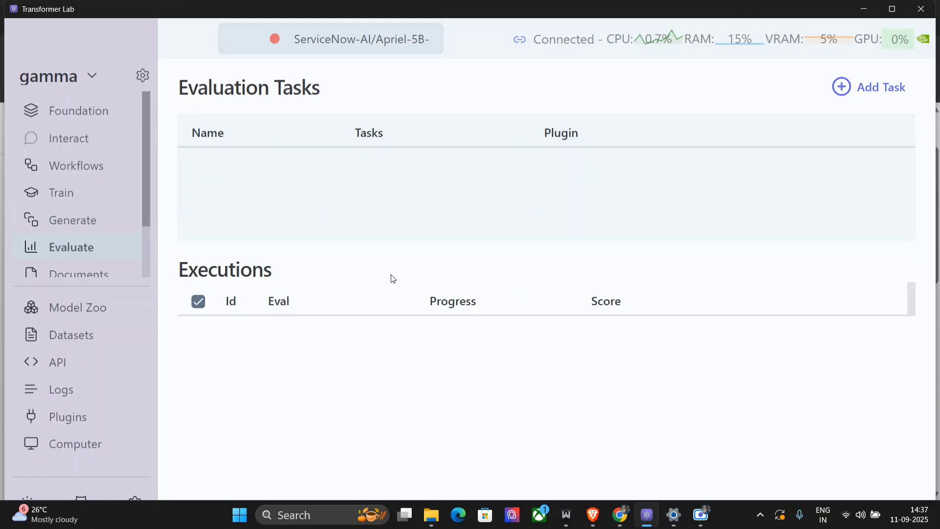
click(879, 87)
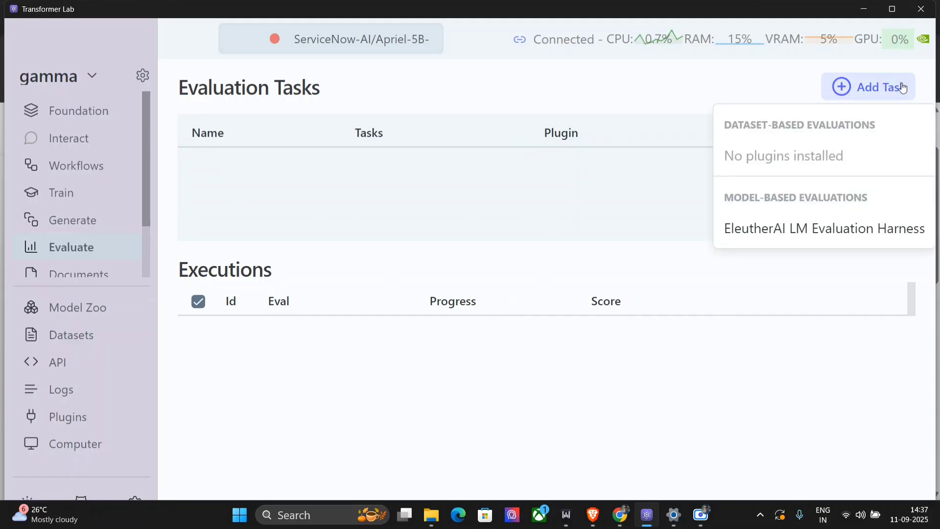
mouse_move(514, 368)
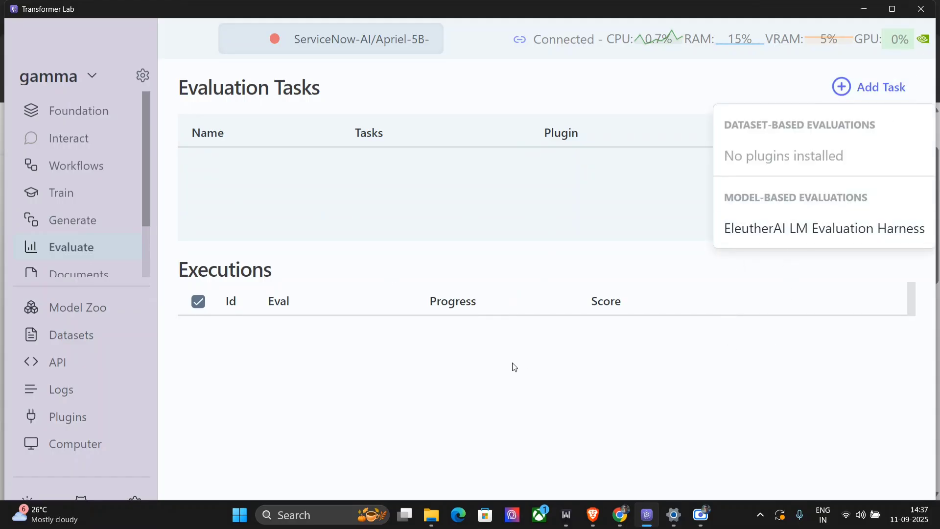
click(79, 204)
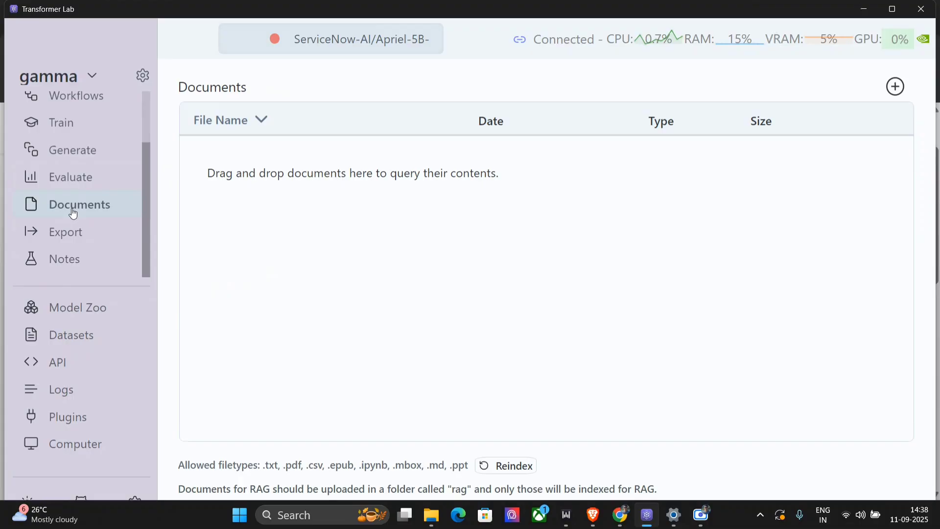
click(66, 231)
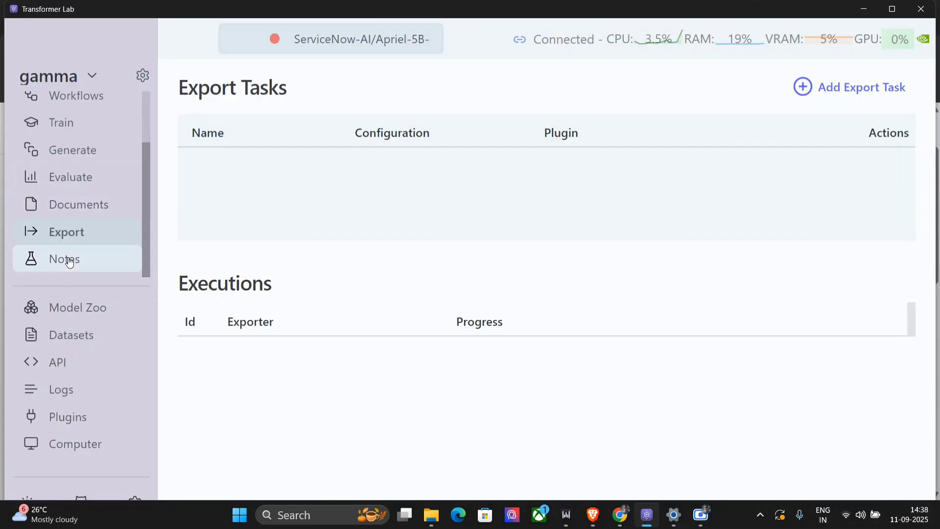
click(81, 307)
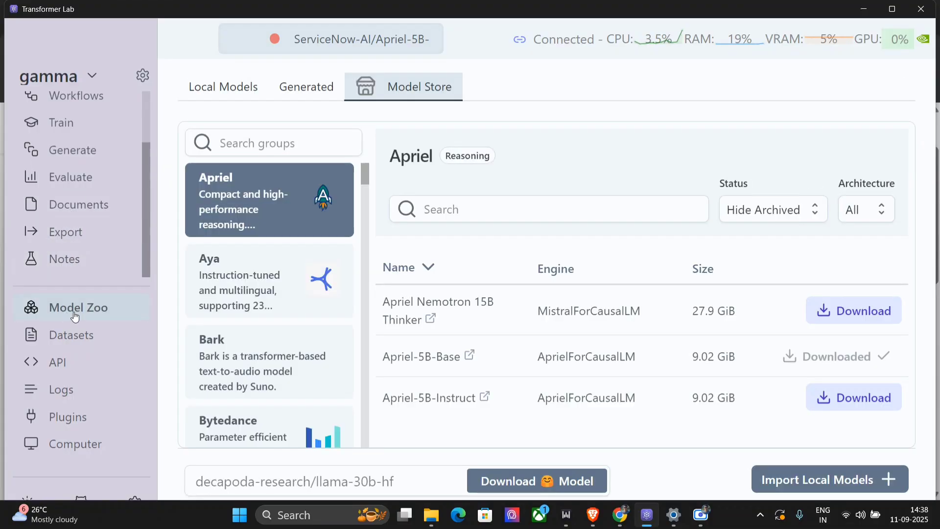
- Revisit the local Datasets page, then bring up the API documentation
scroll(down, 3)
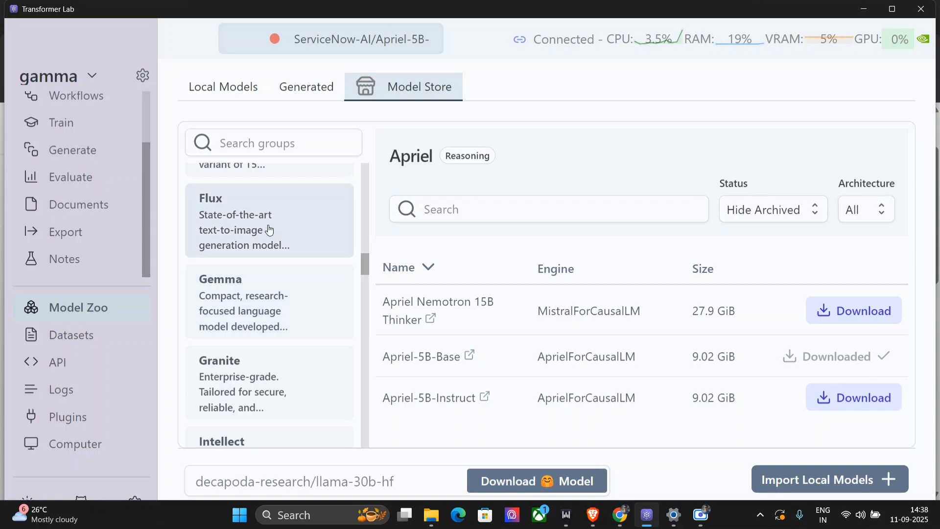
click(71, 334)
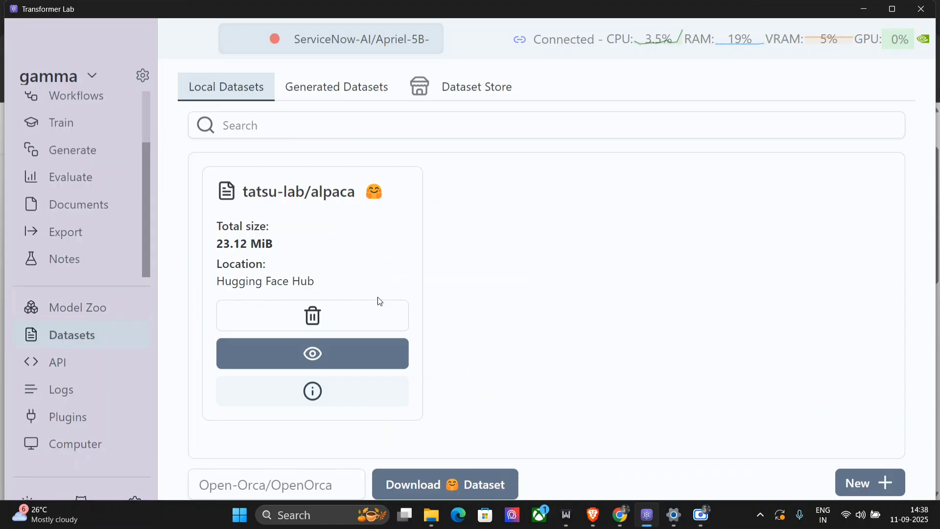
click(58, 361)
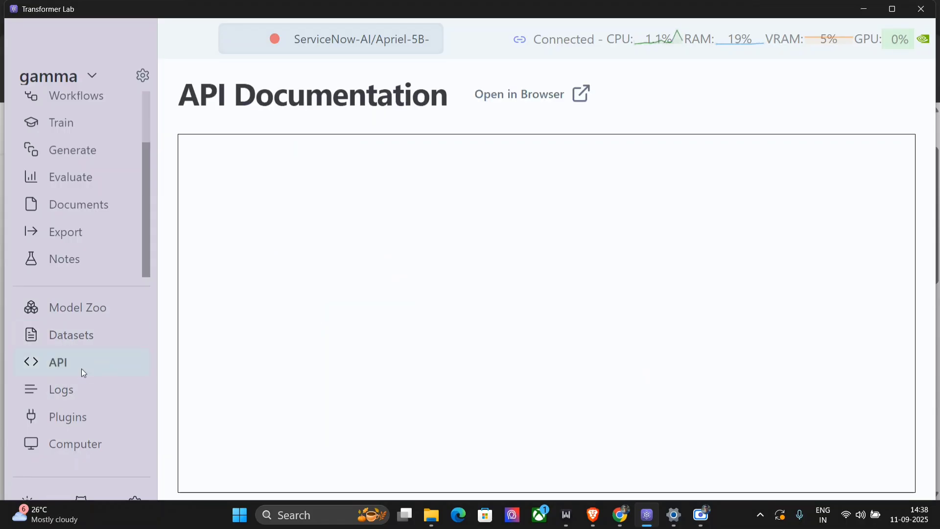
mouse_move(79, 380)
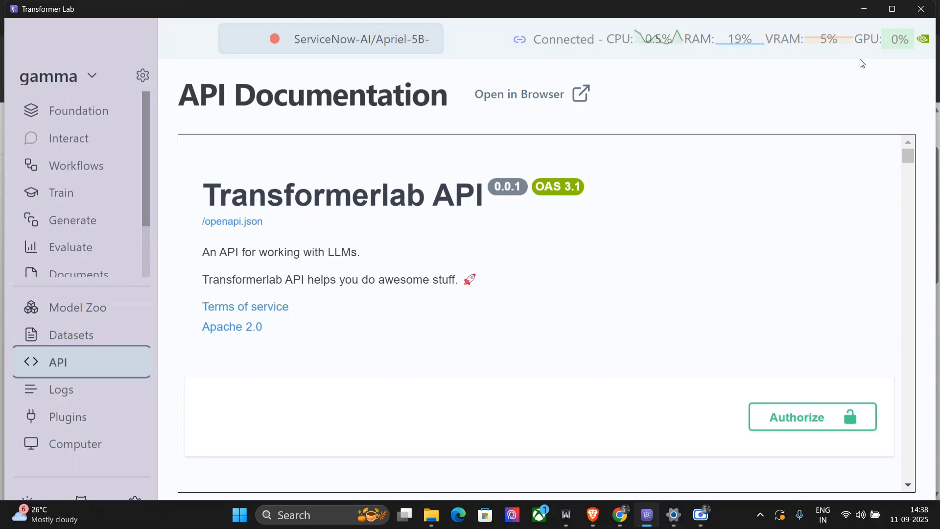
mouse_move(714, 49)
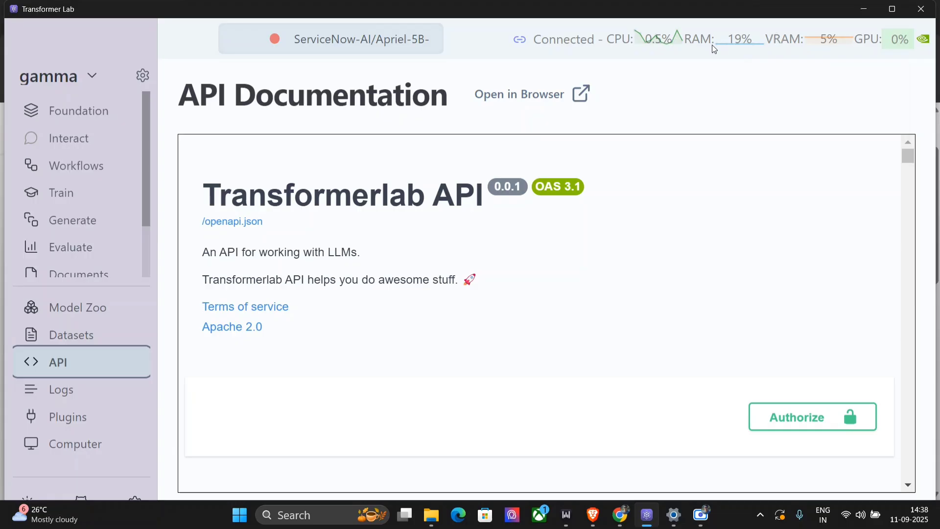
mouse_move(394, 68)
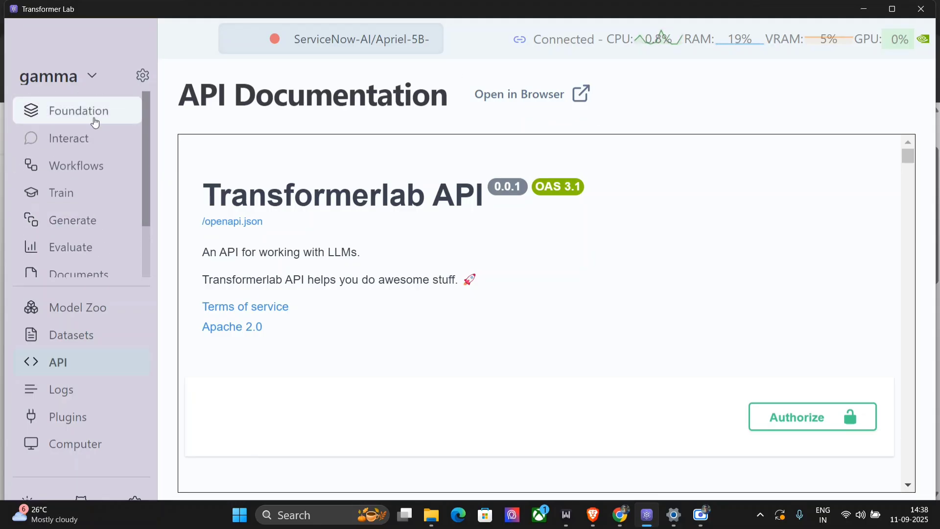
- After the Transformerlab API docs load, return to the Foundation section
click(78, 110)
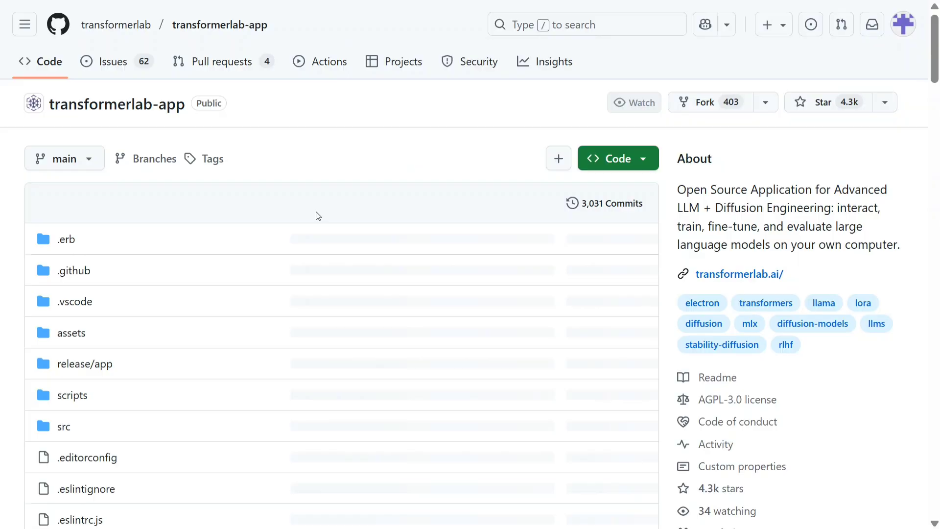
- Scroll through the transformerlab-app README down to its feature list and inference engines
scroll(down, 3)
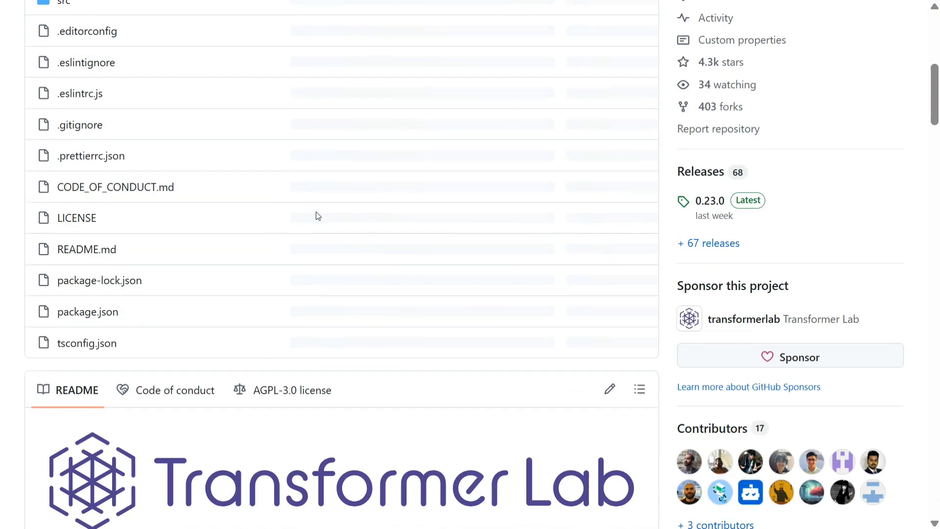
scroll(down, 3)
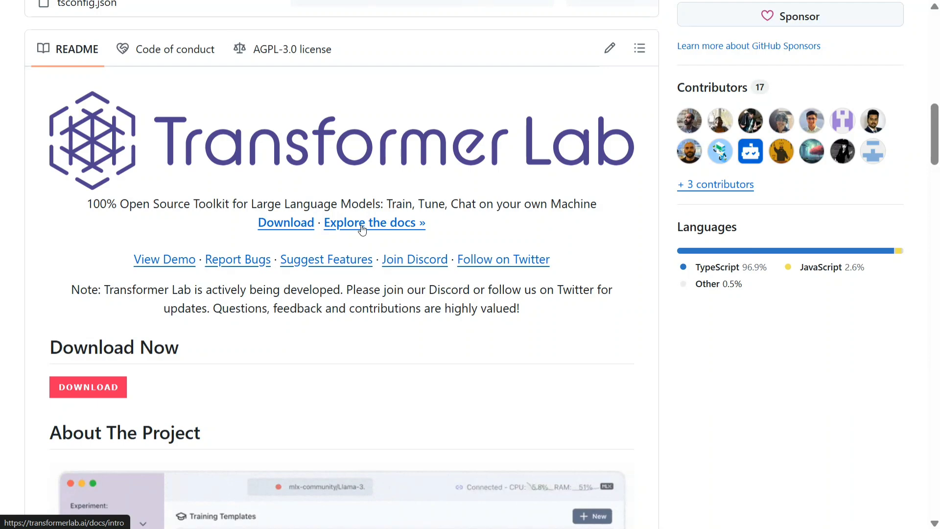
scroll(down, 3)
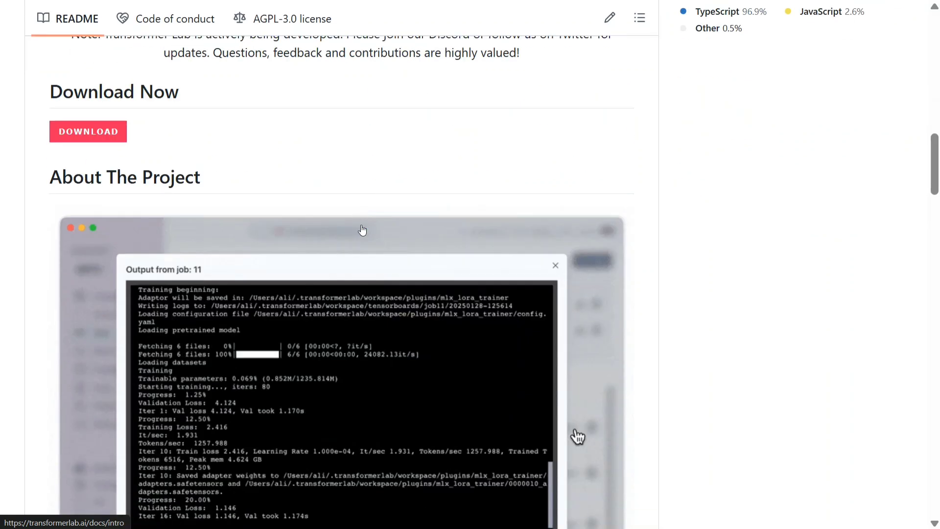
scroll(down, 3)
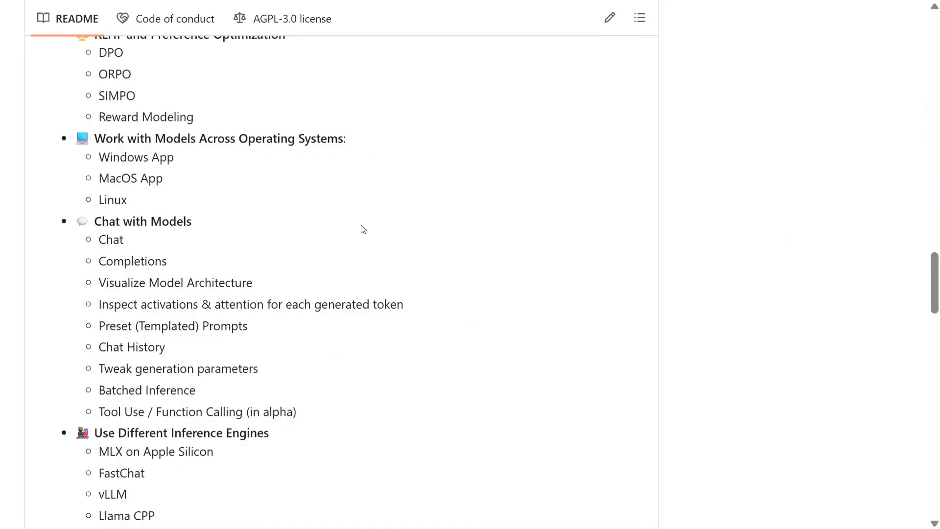